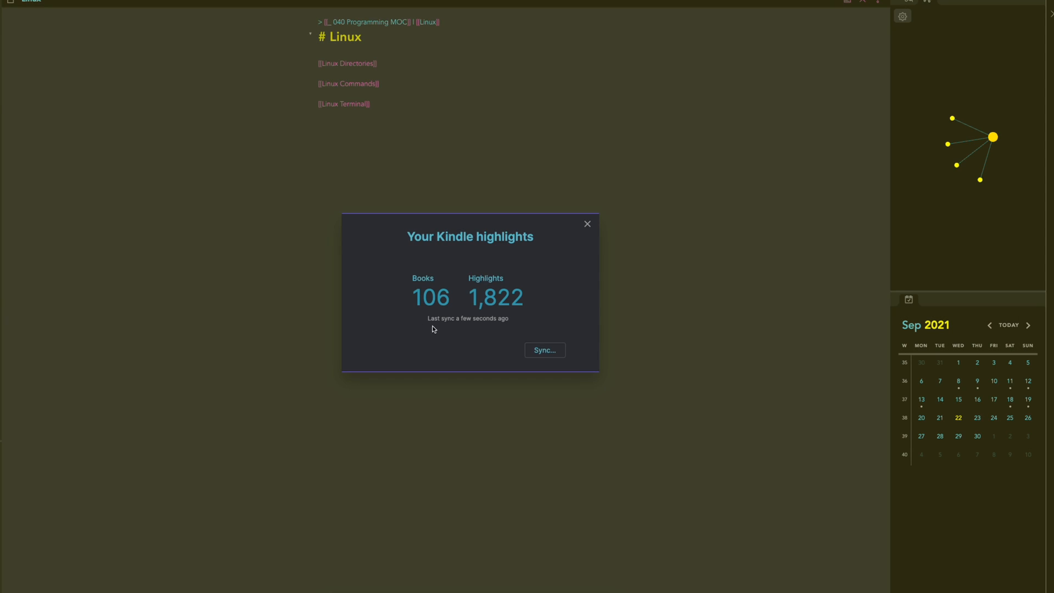
# Step: Start a Kindle highlights sync from the cloud to find new highlights
pyautogui.click(545, 349)
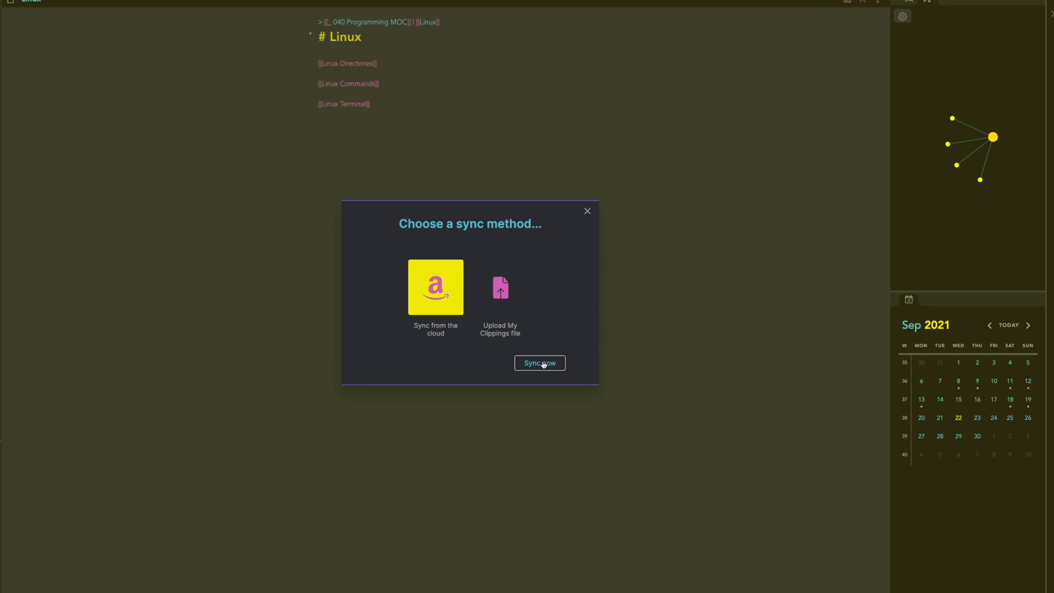
pyautogui.click(539, 363)
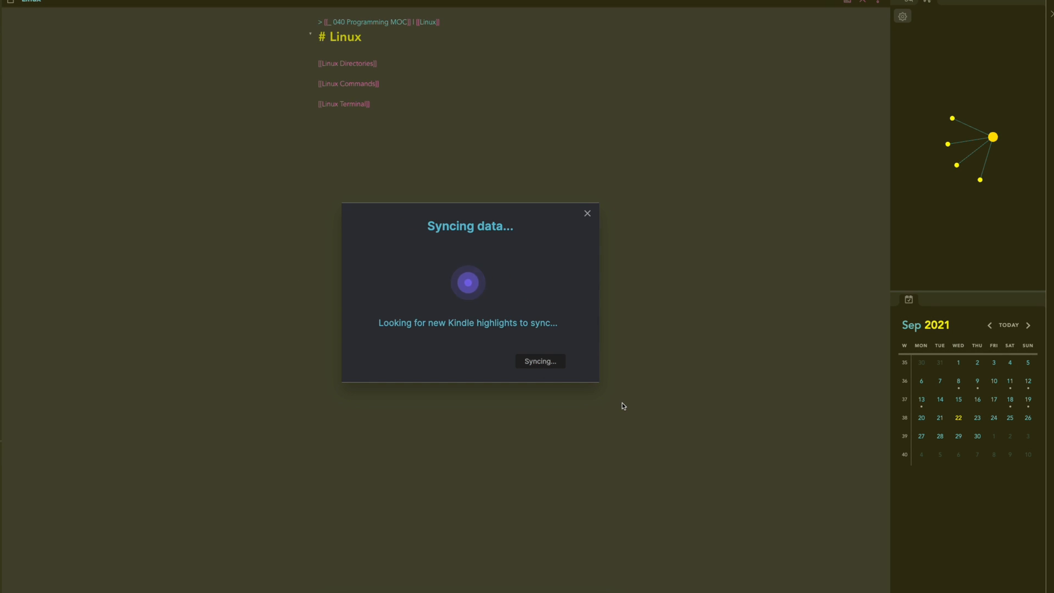